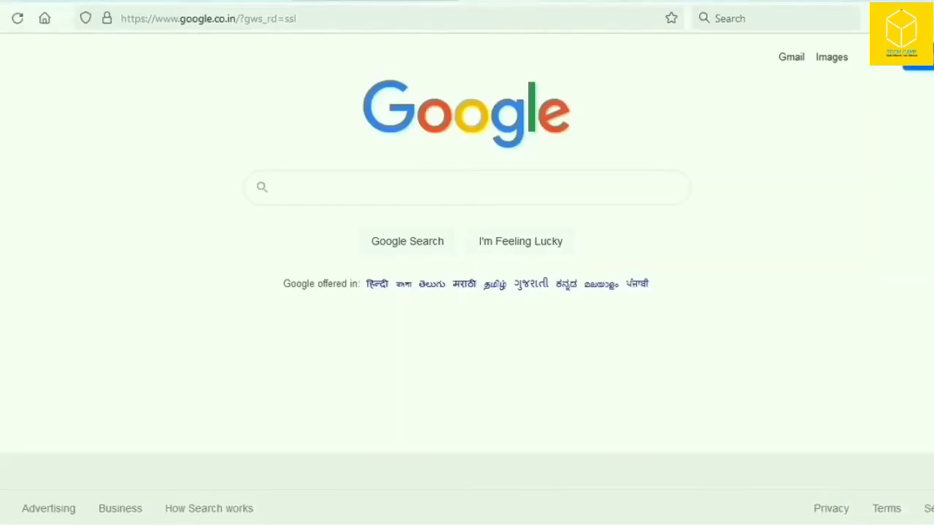
Search Google for 000webhost and open the 000WebHost free hosting result
click(467, 186)
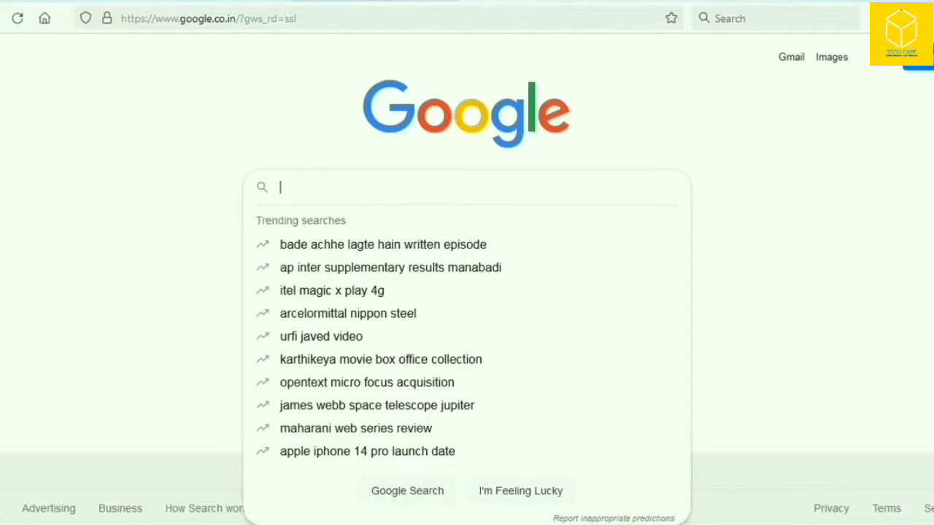
text(000web)
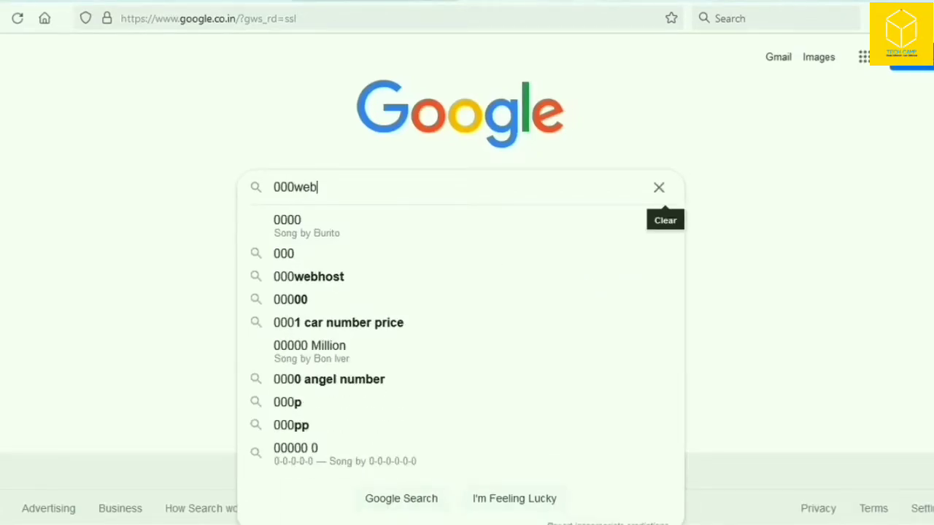
text(host)
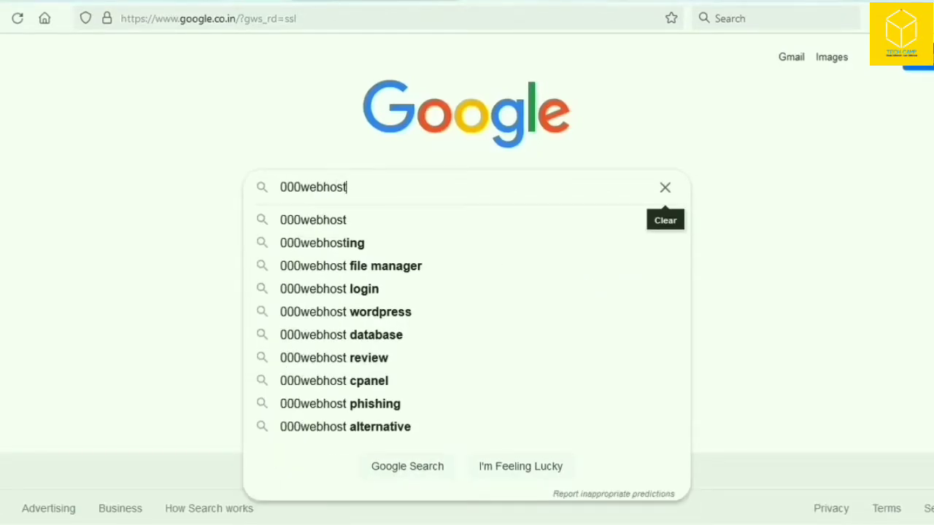
key(Return)
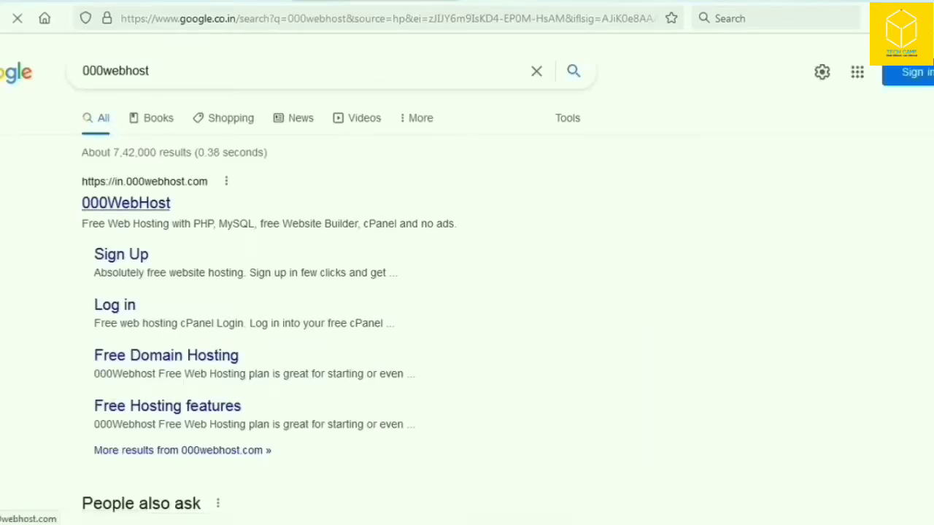
mouse_move(125, 203)
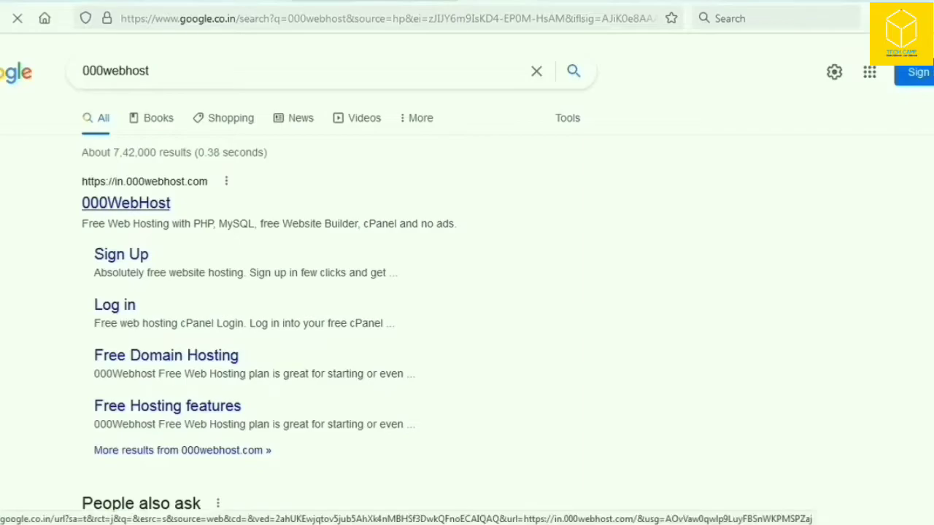
click(125, 202)
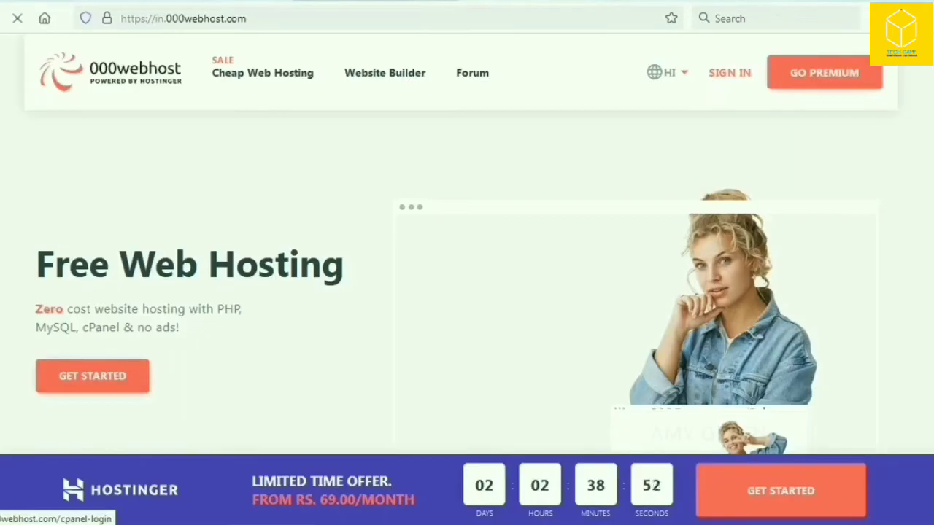
Sign in to 000webhost and create the newtechiess website, dismissing the upgrade and colour prompts
click(729, 73)
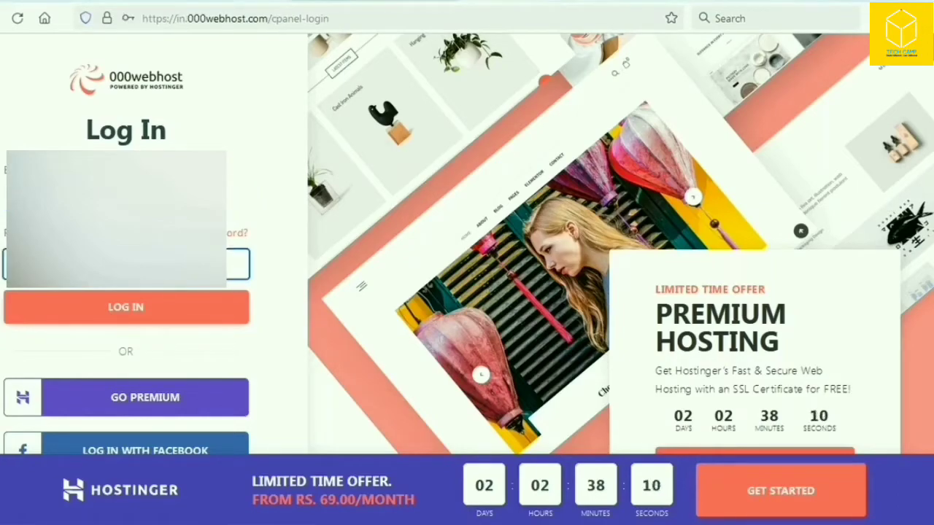
click(125, 306)
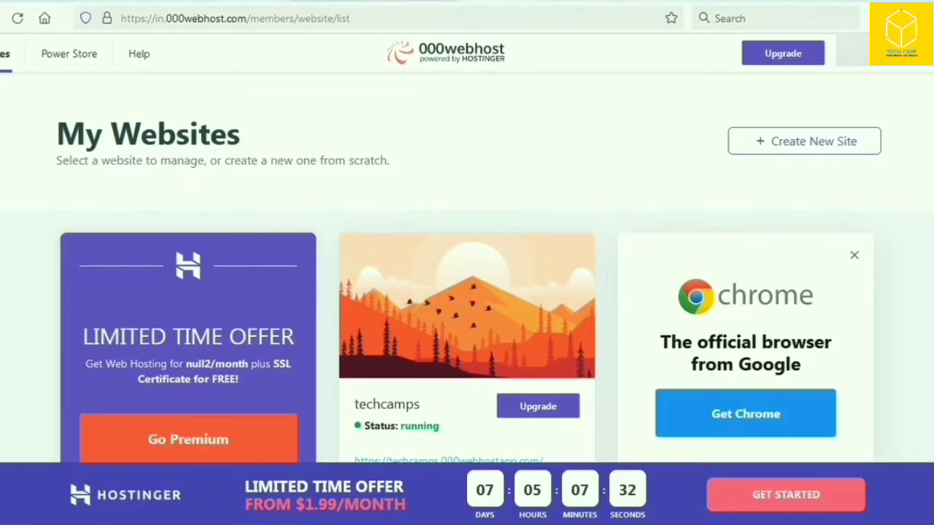
mouse_move(467, 306)
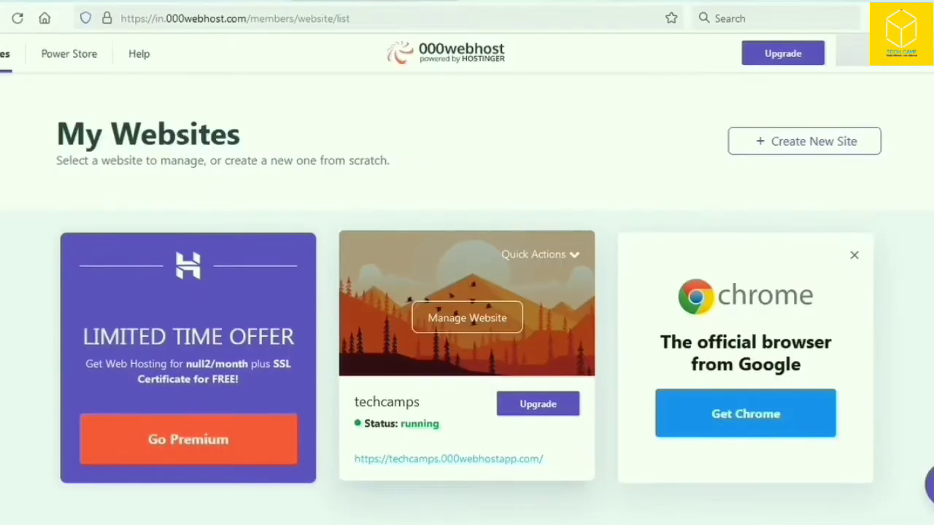
click(803, 141)
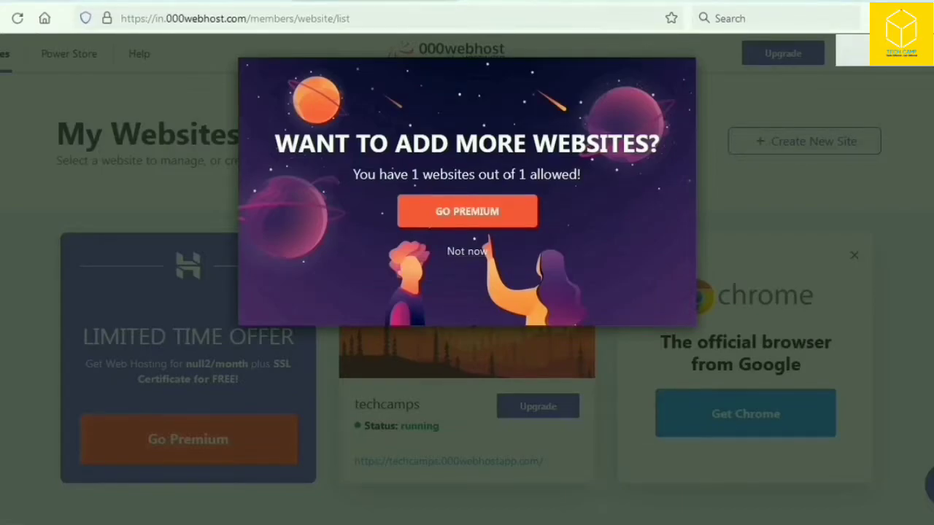
click(466, 251)
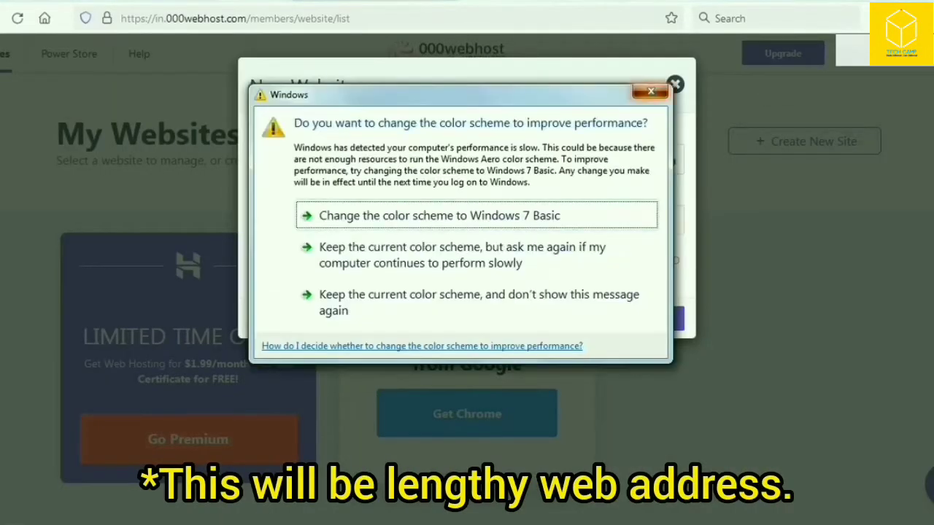
click(649, 91)
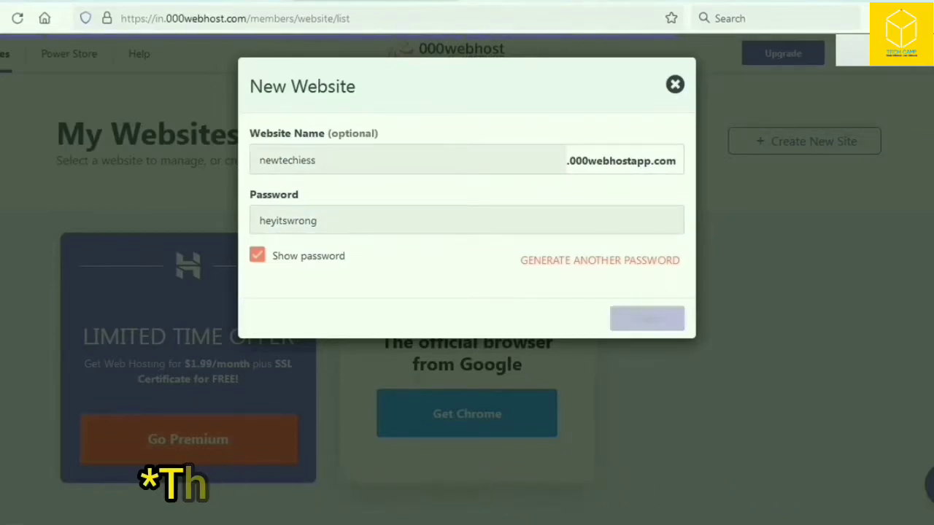
click(646, 318)
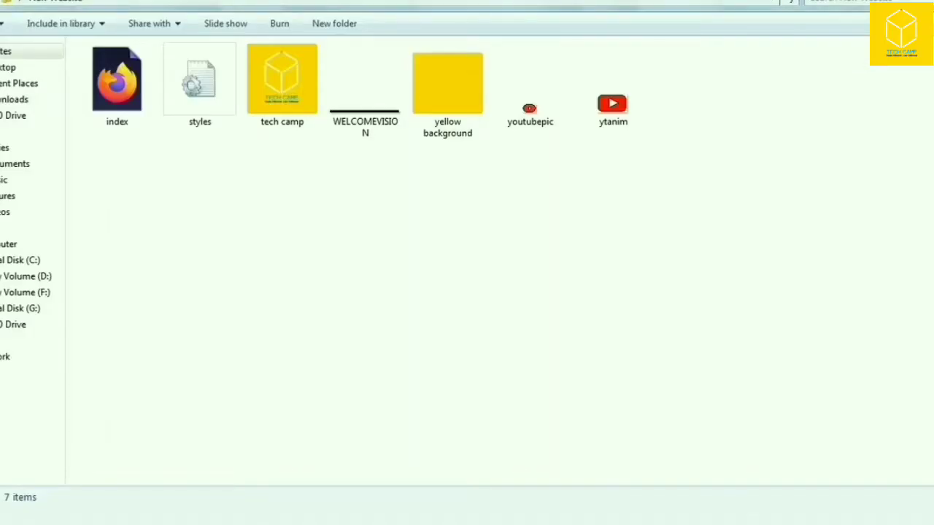
mouse_move(117, 78)
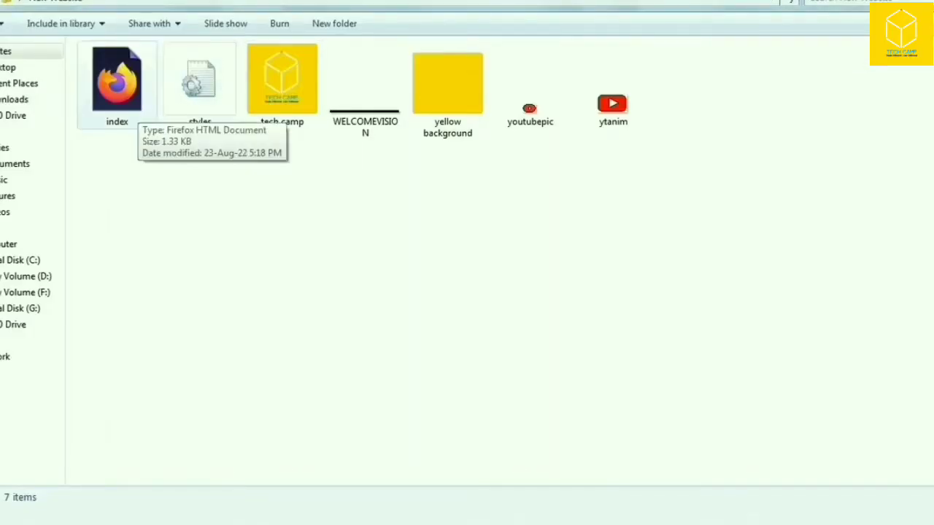
Select the index page file in the website's local folder
click(116, 80)
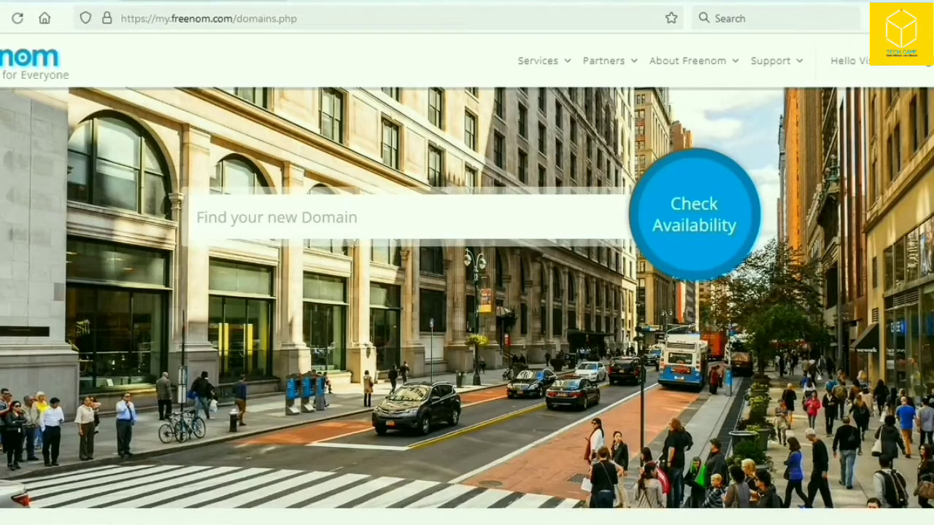
Find techchannel on Freenom and check out techchannel.cf free for 12 months
text(techchannel)
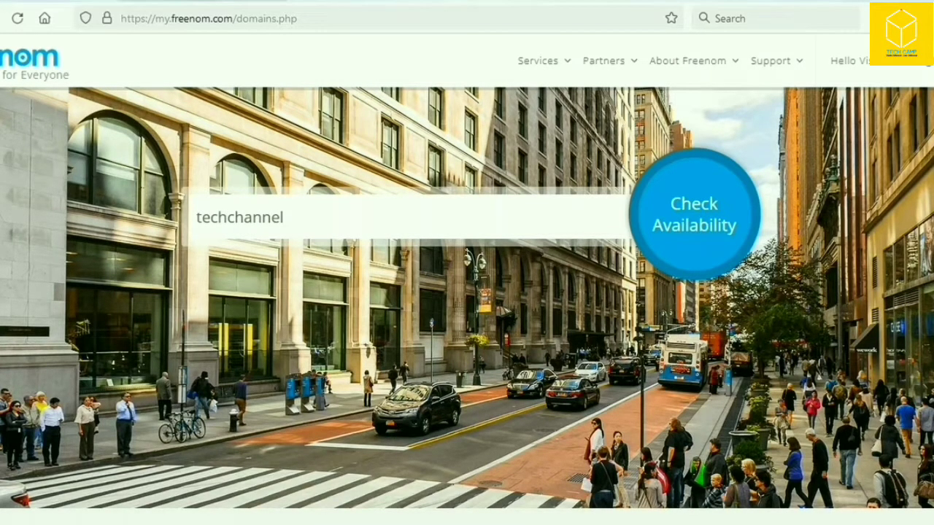
click(693, 214)
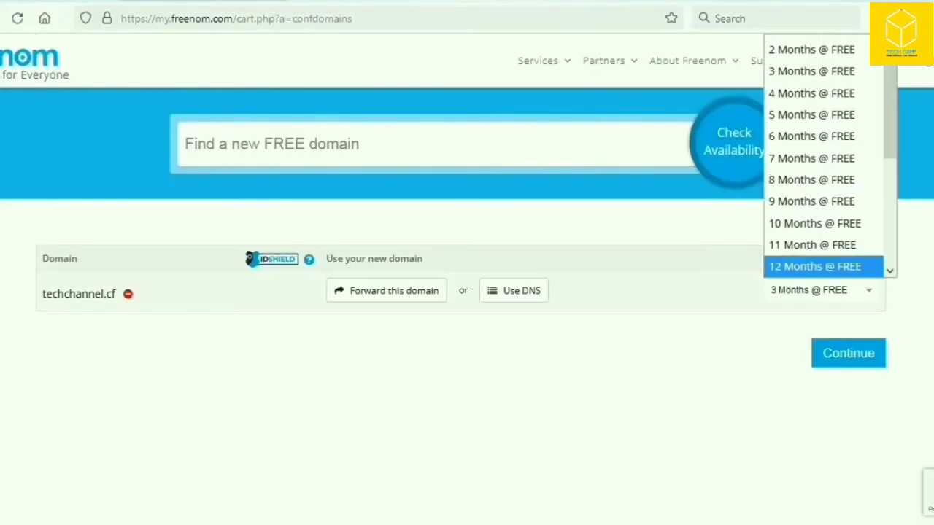
click(814, 266)
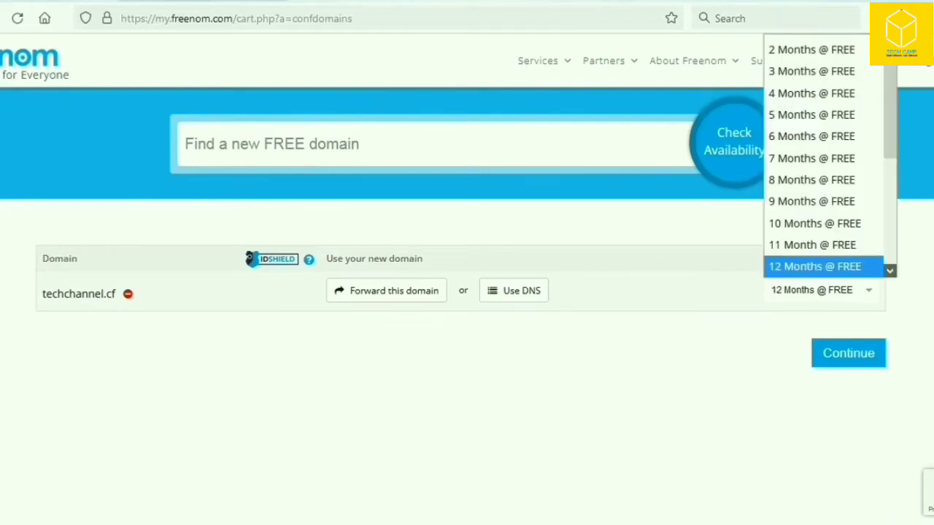
click(848, 353)
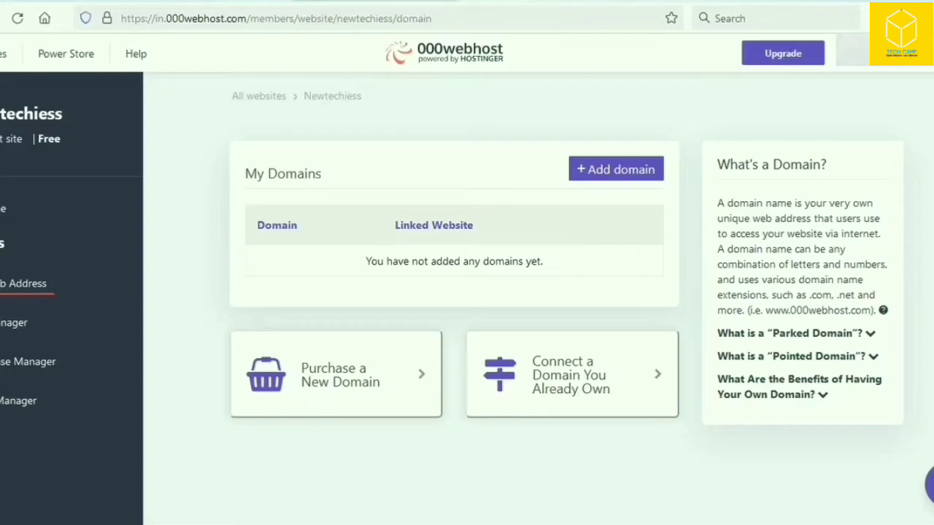
Choose to park a domain on newtechiess and copy the ns01/ns02 nameserver names
click(15, 322)
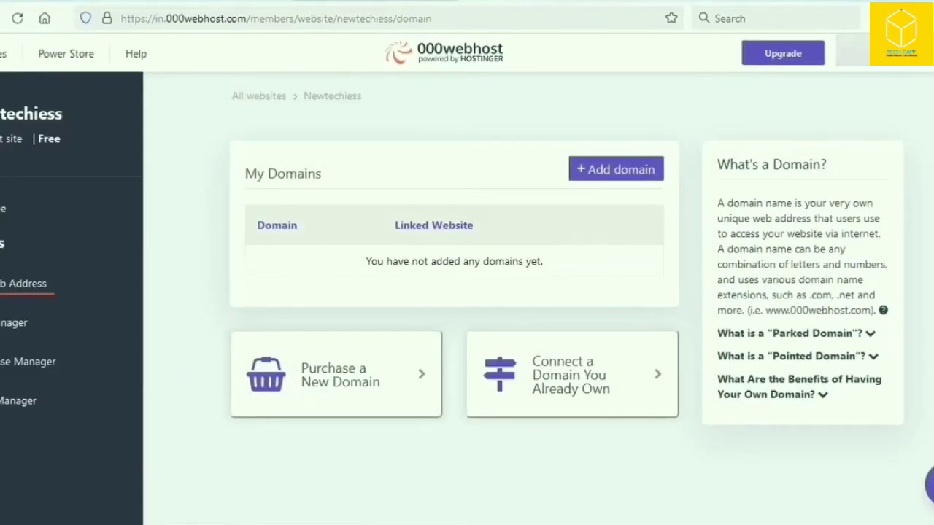
click(614, 168)
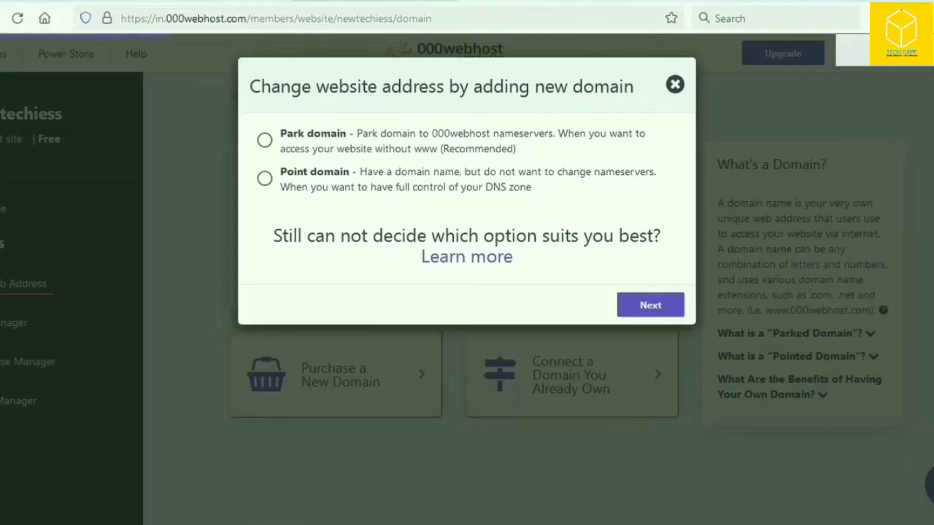
click(649, 305)
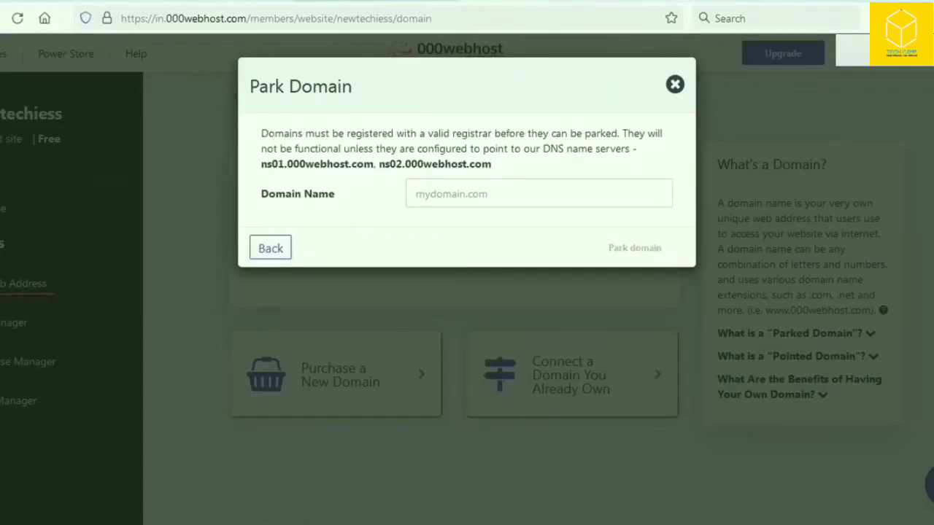
double_click(316, 164)
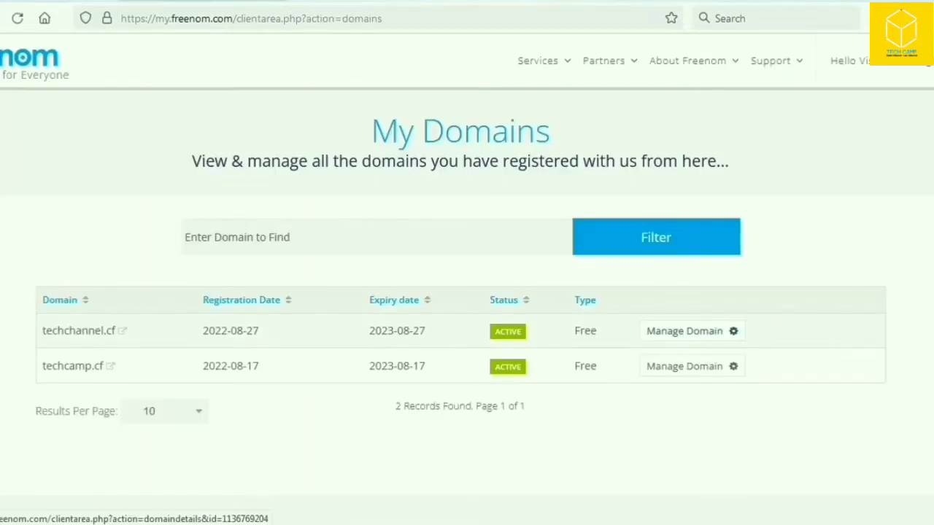
Point techchannel.cf's Freenom nameservers to ns01.000webhost.com and ns02.000webhost.com
click(684, 331)
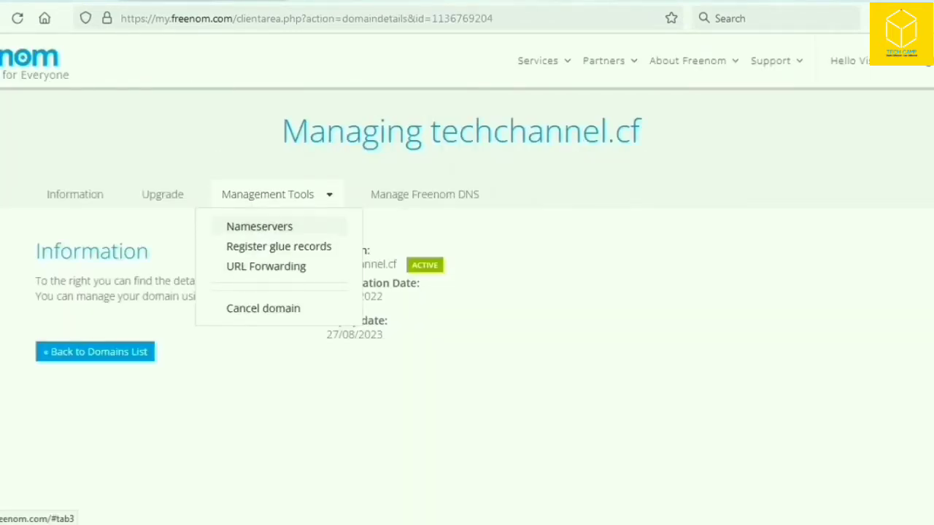
click(259, 226)
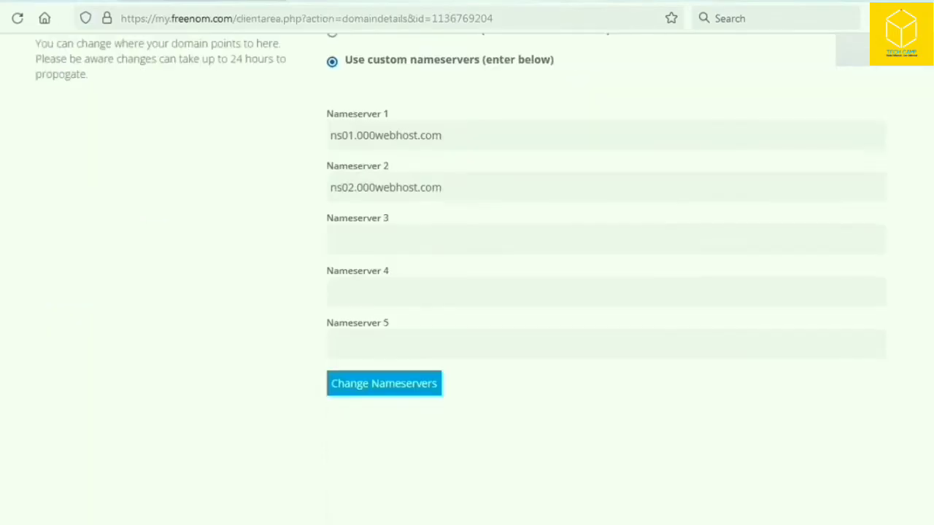
click(383, 383)
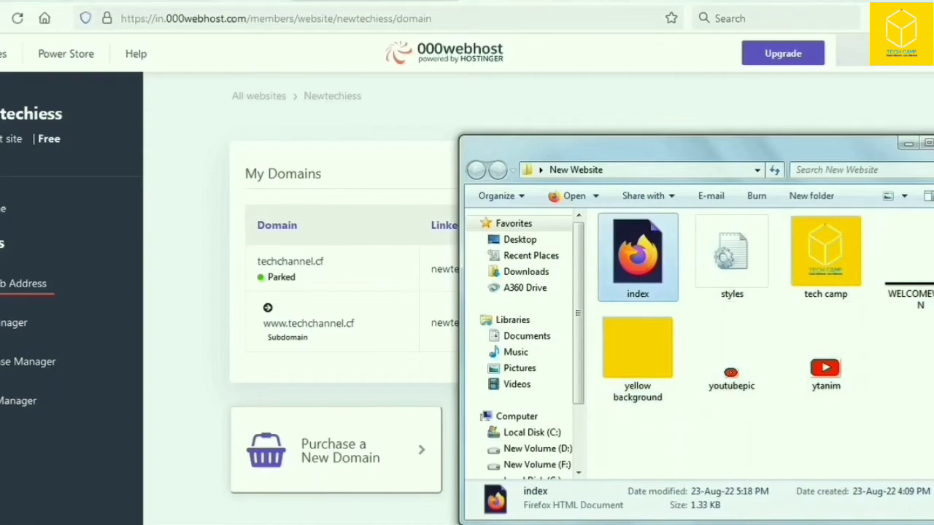
Open the website's index page file
double_click(636, 256)
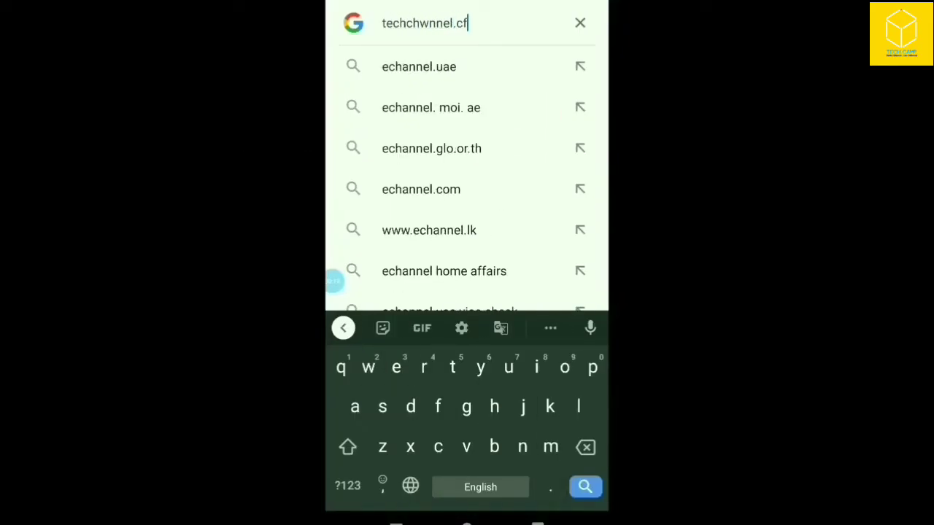
Load techchannel.cf in the phone's Chrome, fixing the typo, and scroll the Tech Camp page
click(585, 486)
text(a)
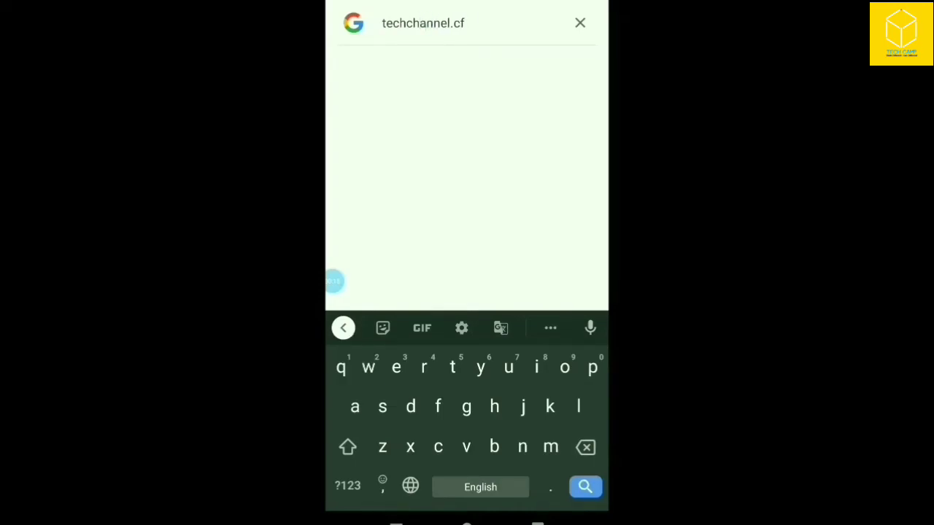
click(585, 486)
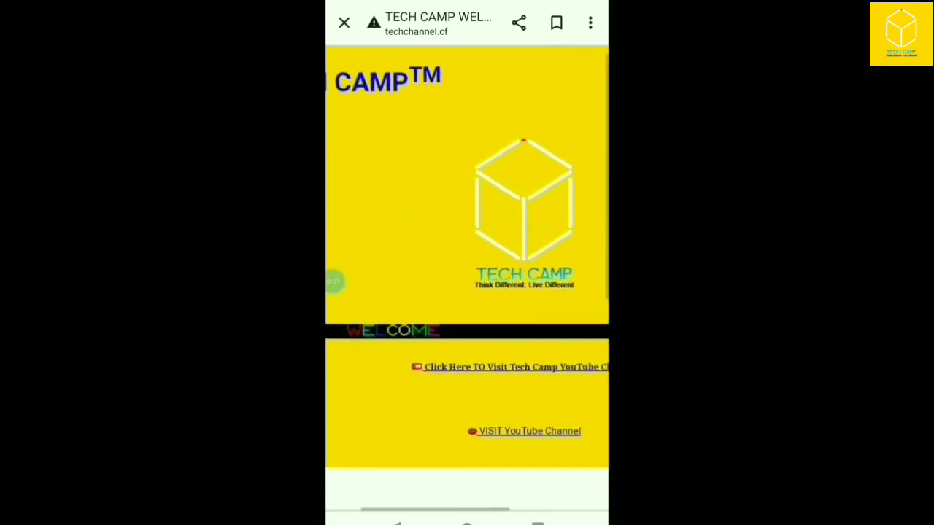
scroll(up, 3)
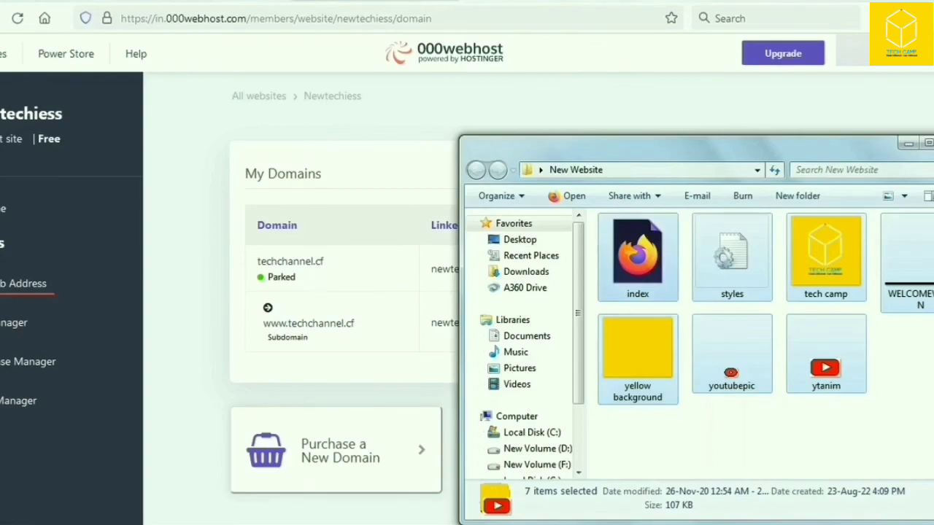
click(637, 255)
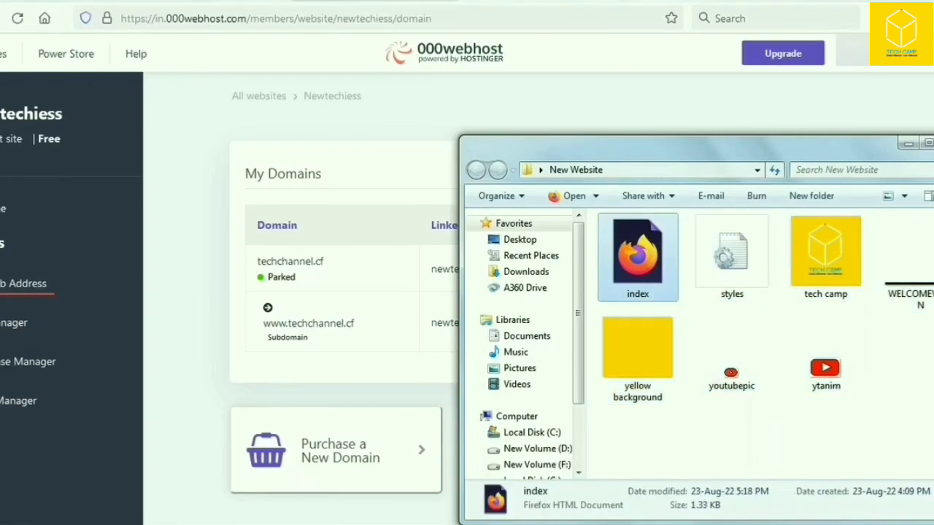